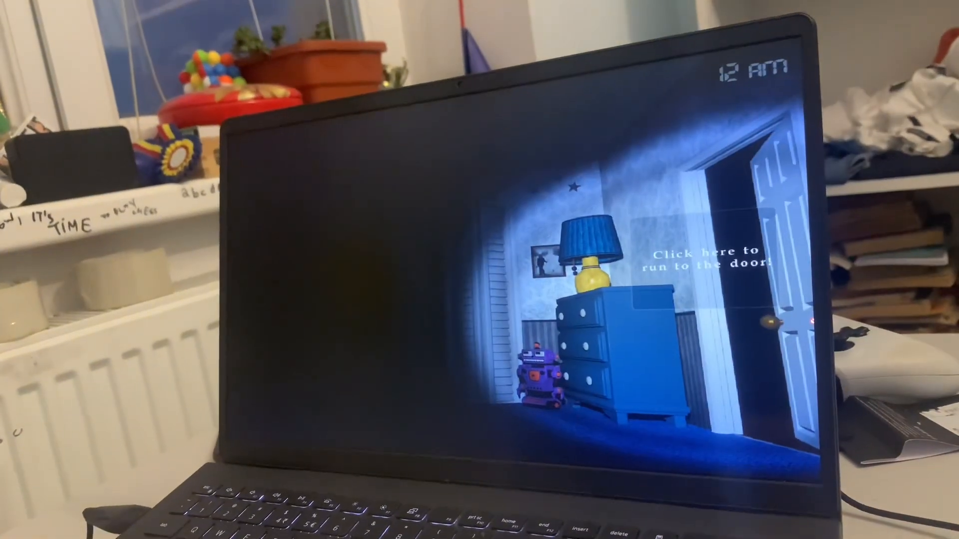
{"action": "left_click", "coordinate": [703, 257]}
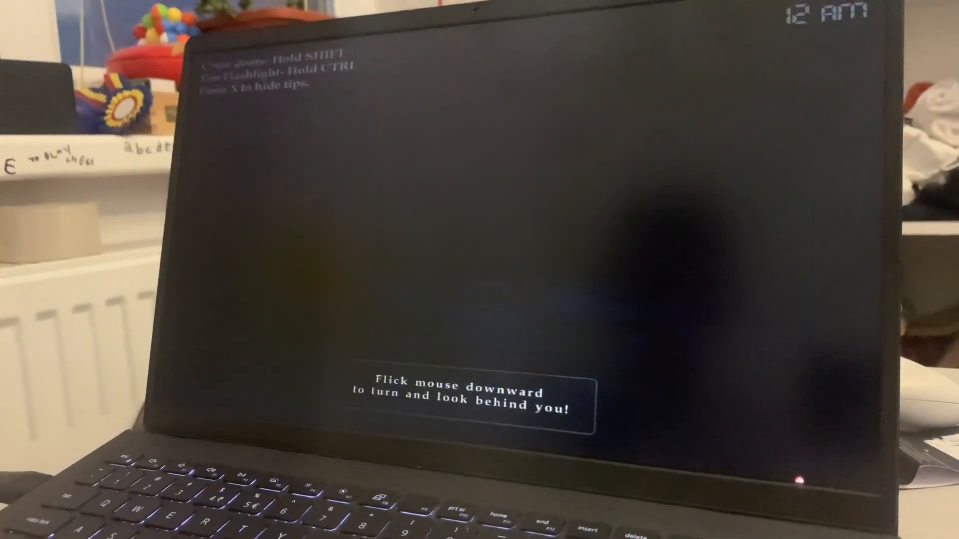